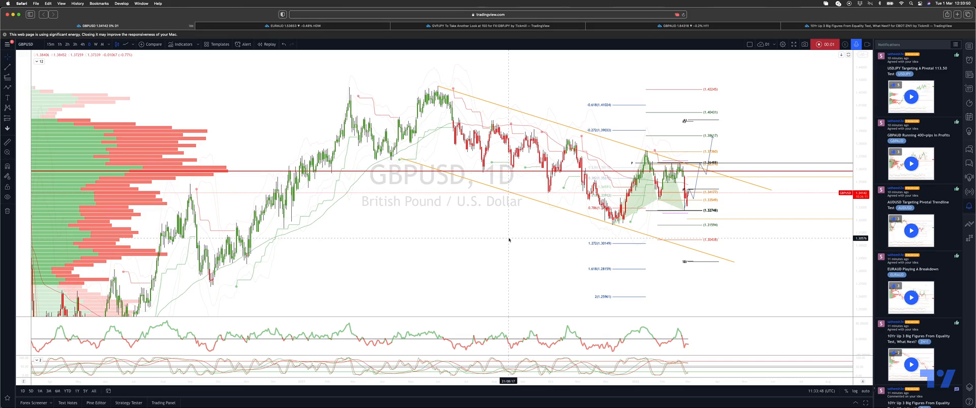
{"action": "mouse_move", "coordinate": [566, 233]}
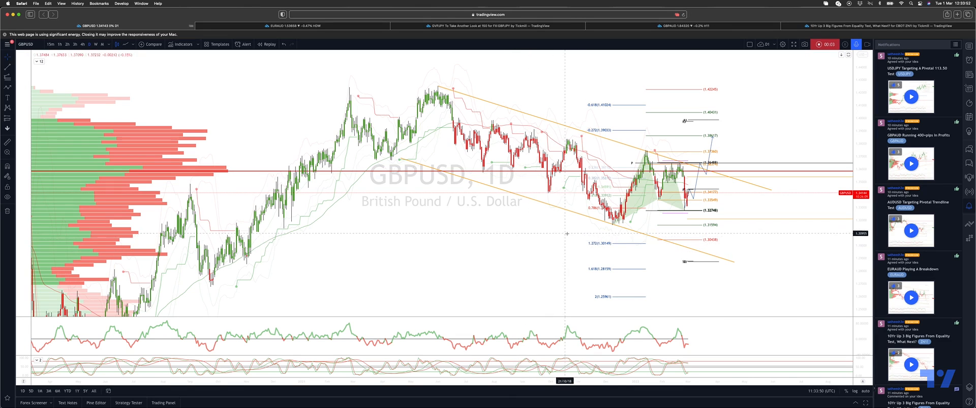